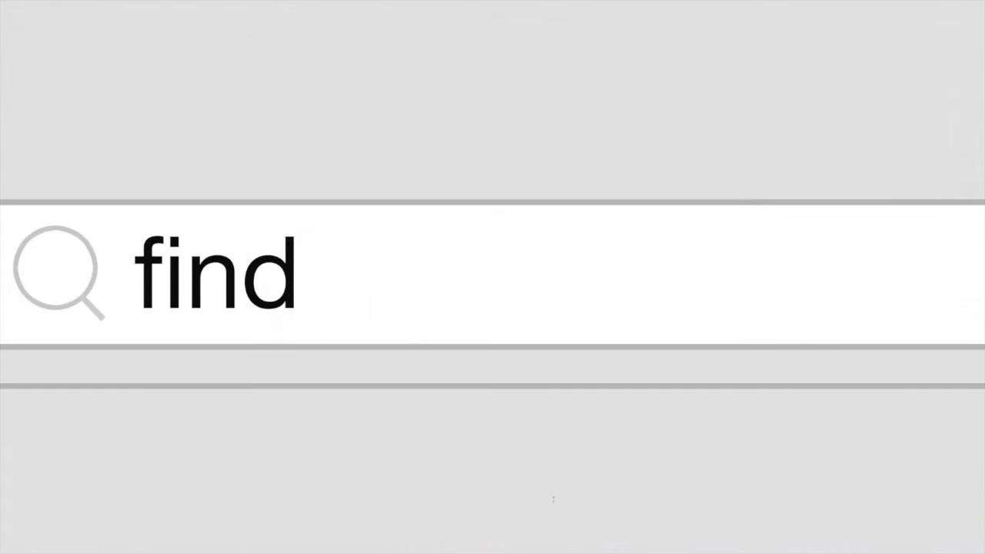
Step: Go to find.synology.com to locate the DS1515+ on the network
type(".synolo")
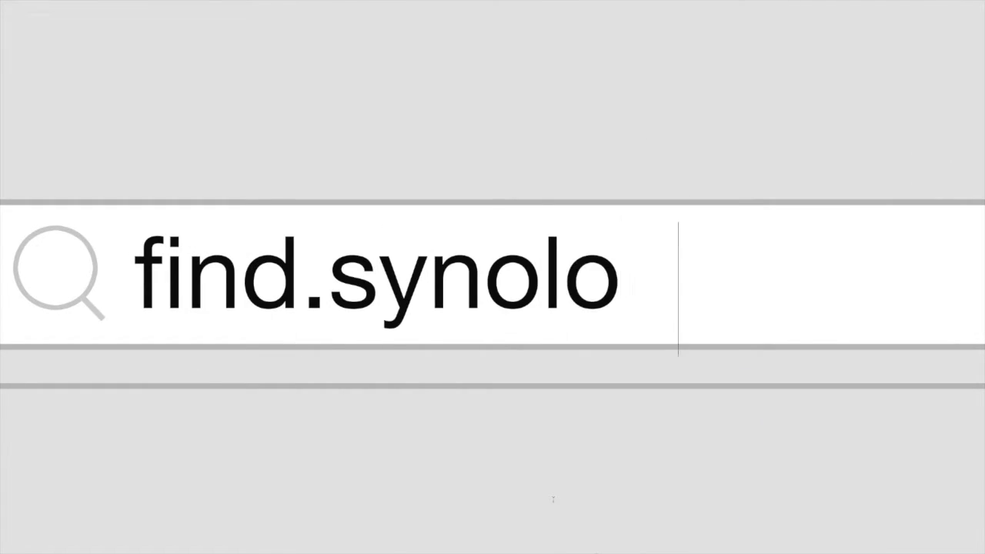
type("gy.com")
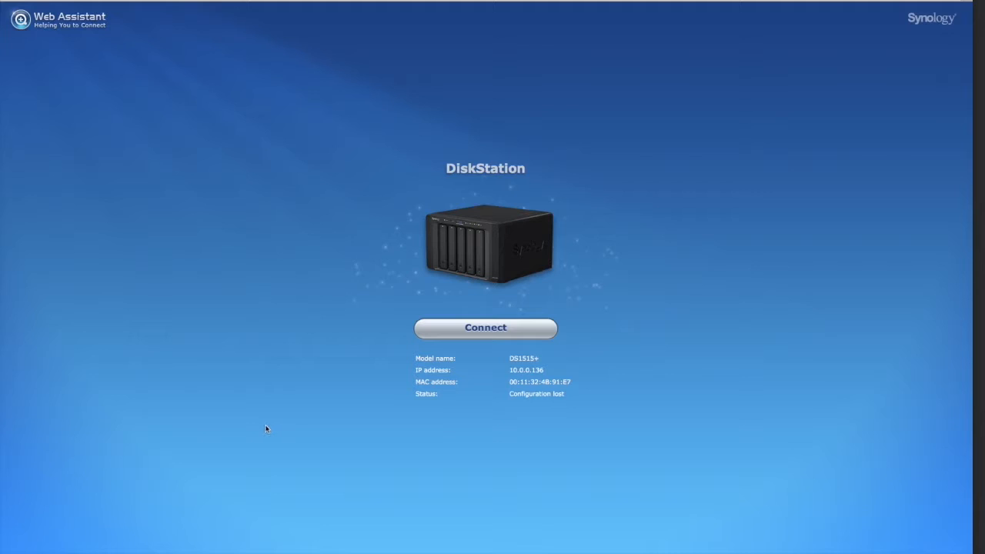
left_click(485, 328)
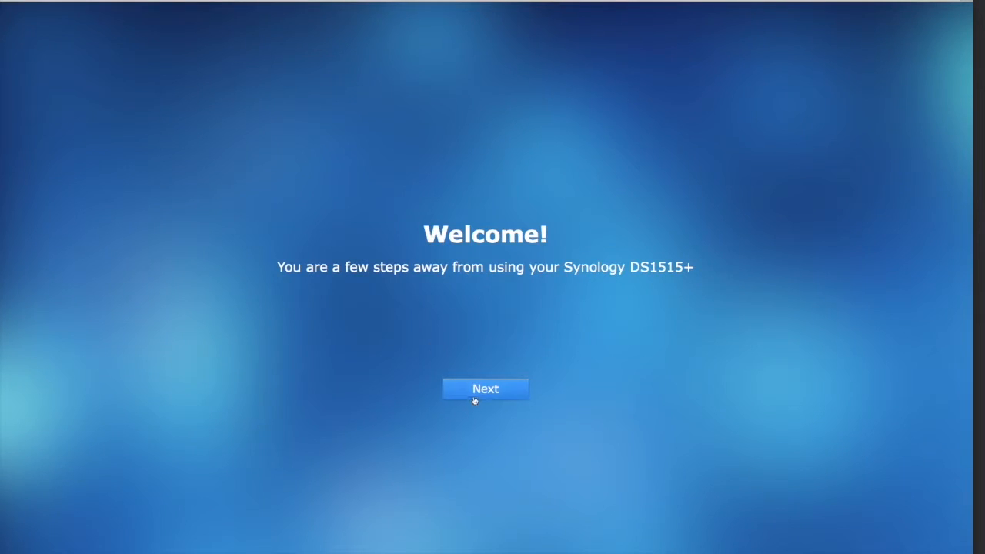
left_click(486, 388)
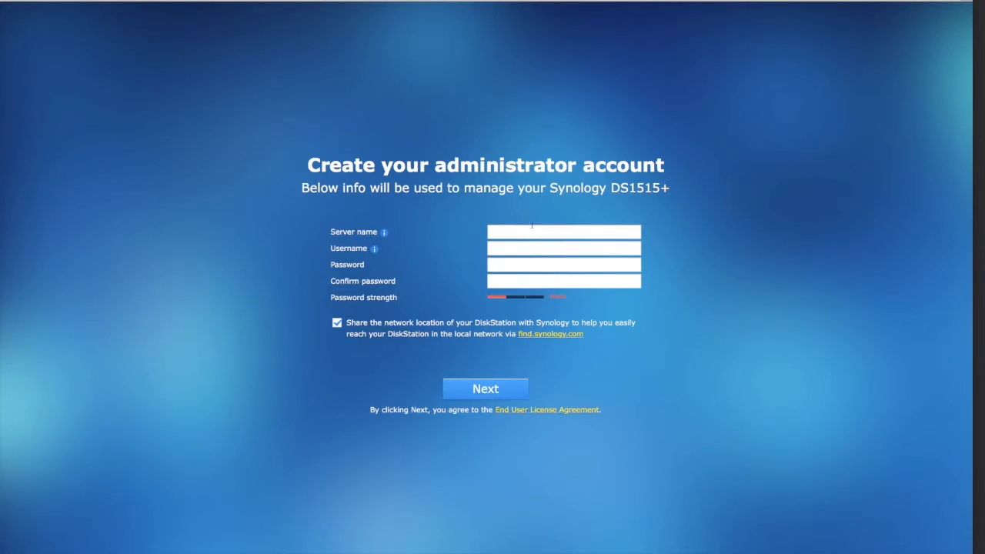
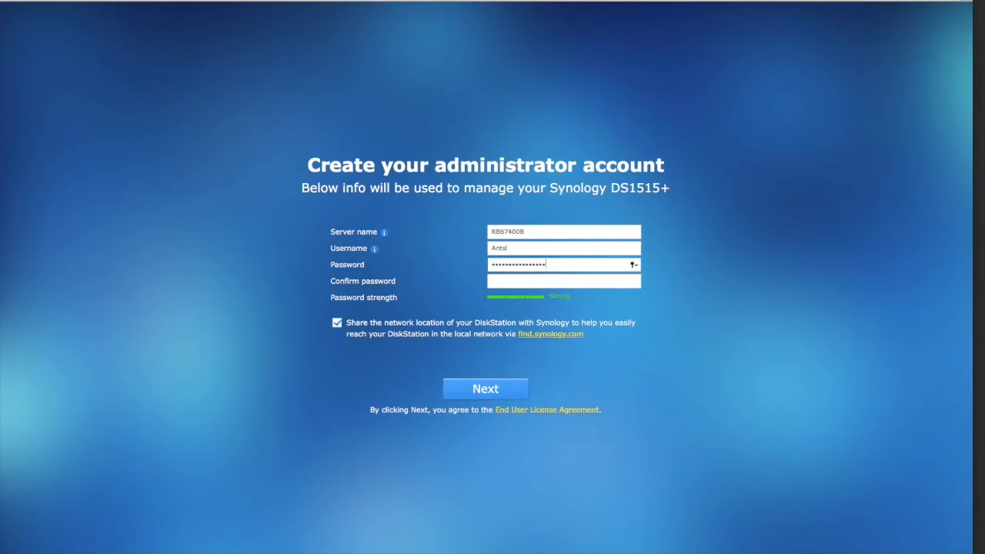
left_click(485, 388)
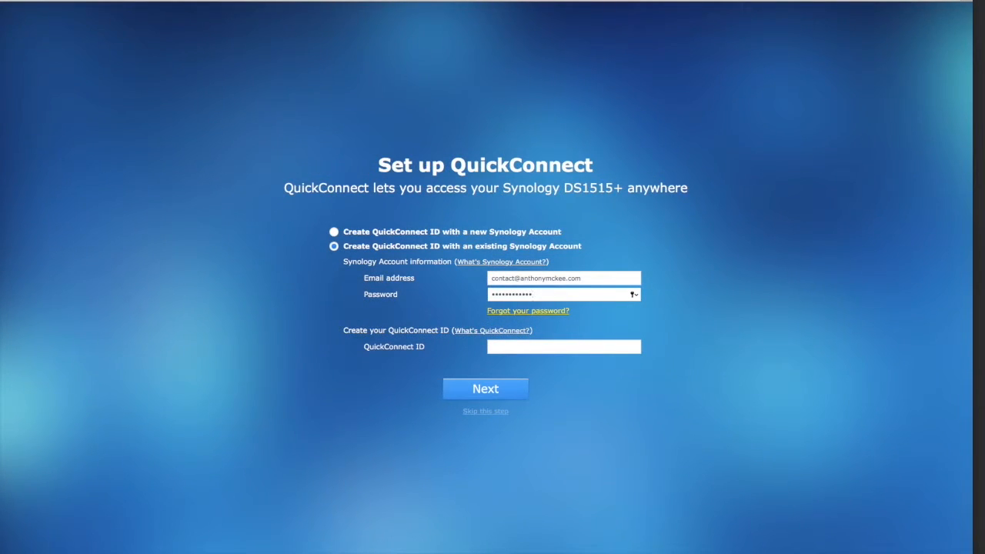
Step: Enter QuickConnect details 'Antsl' and 'Rem' with an existing Synology Account and submit
type("Antsl-")
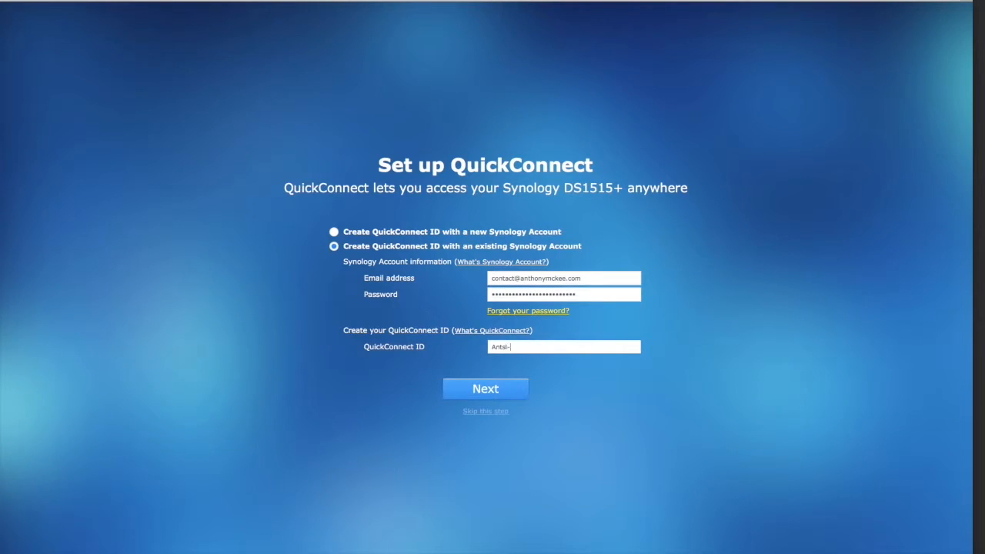
type("Rem")
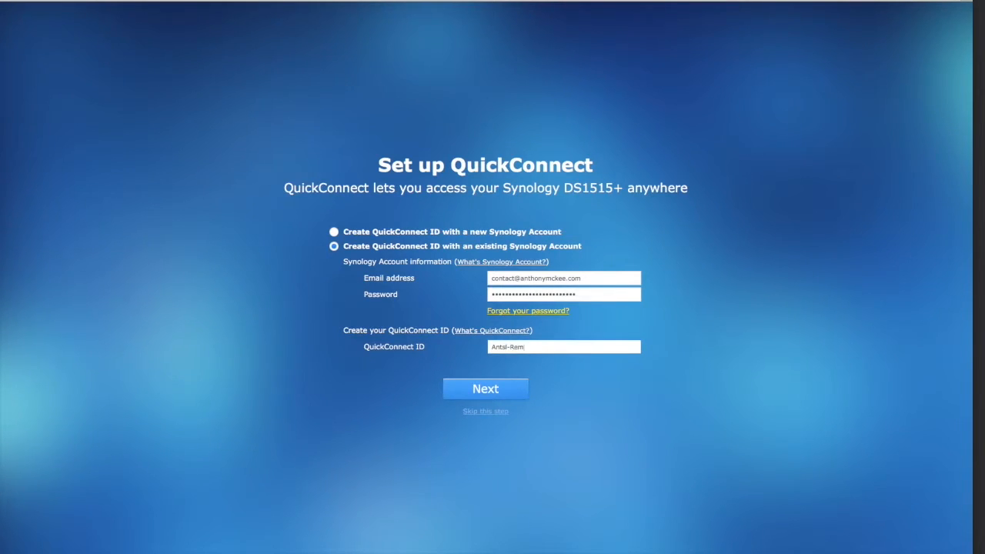
left_click(485, 388)
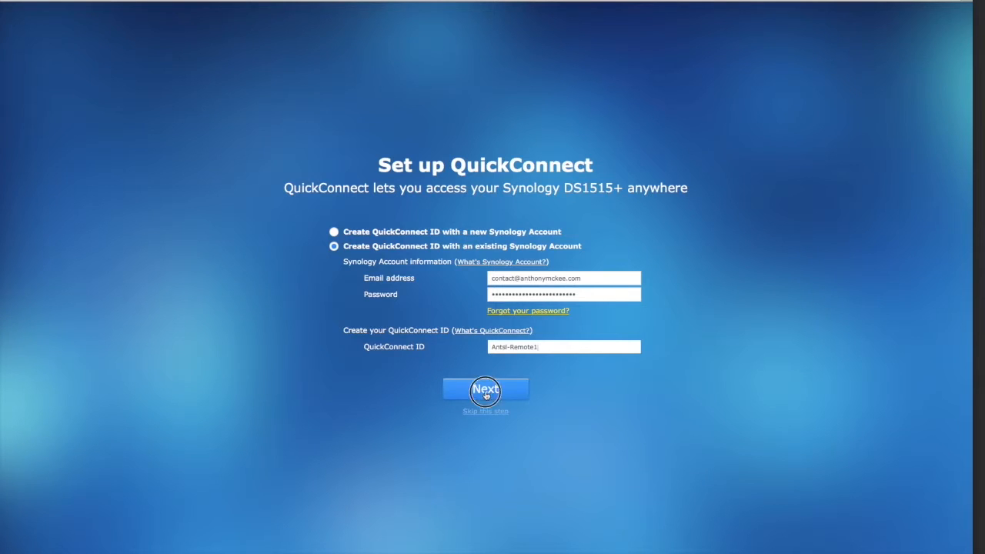
left_click(486, 390)
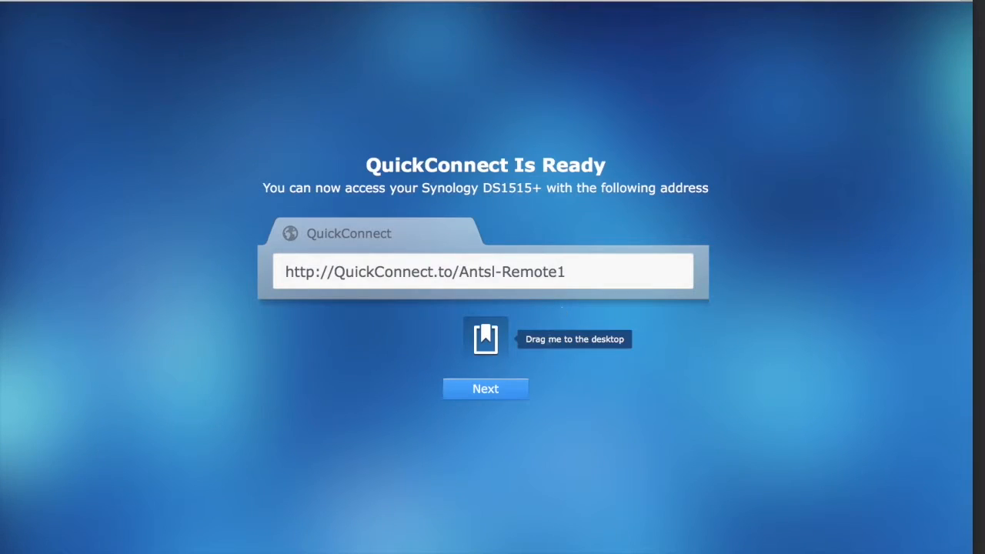